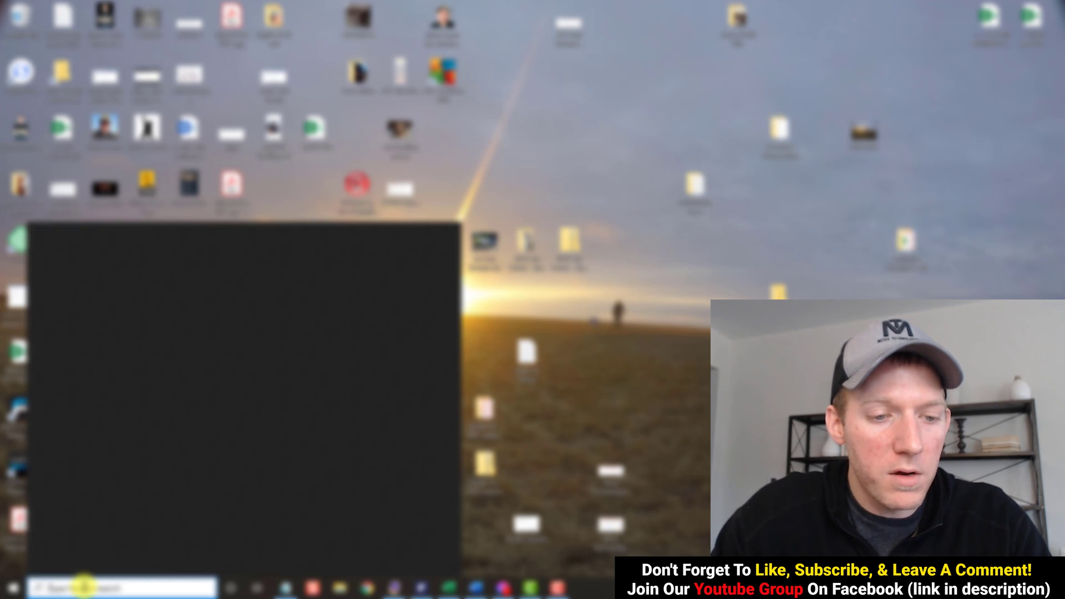
- Launch Registry Editor by running the regedit command from the Win+R Run dialog
text(regedit)
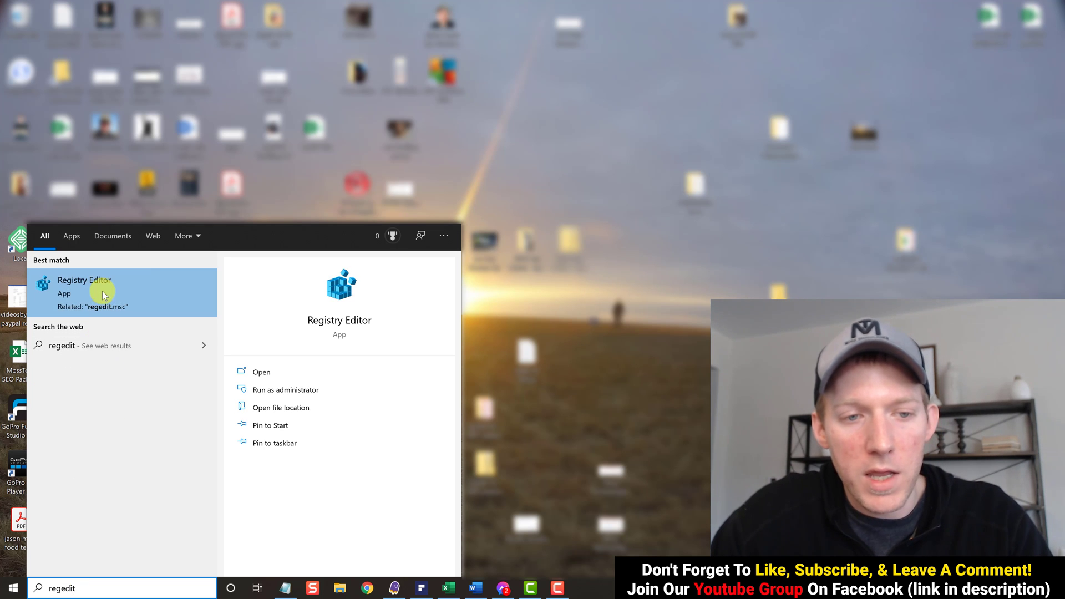
mouse_move(129, 292)
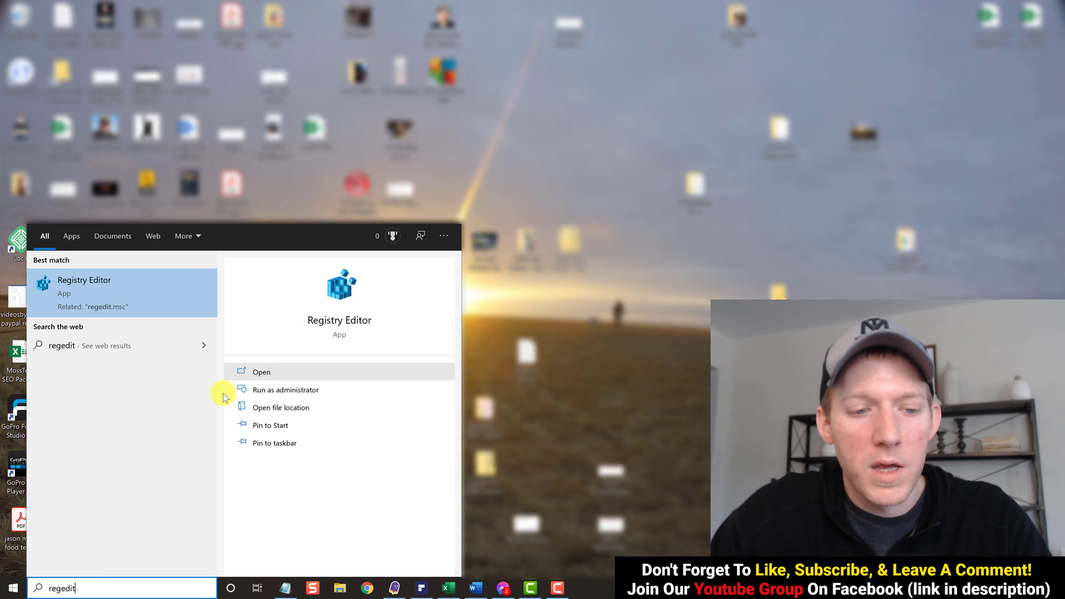
click(10, 588)
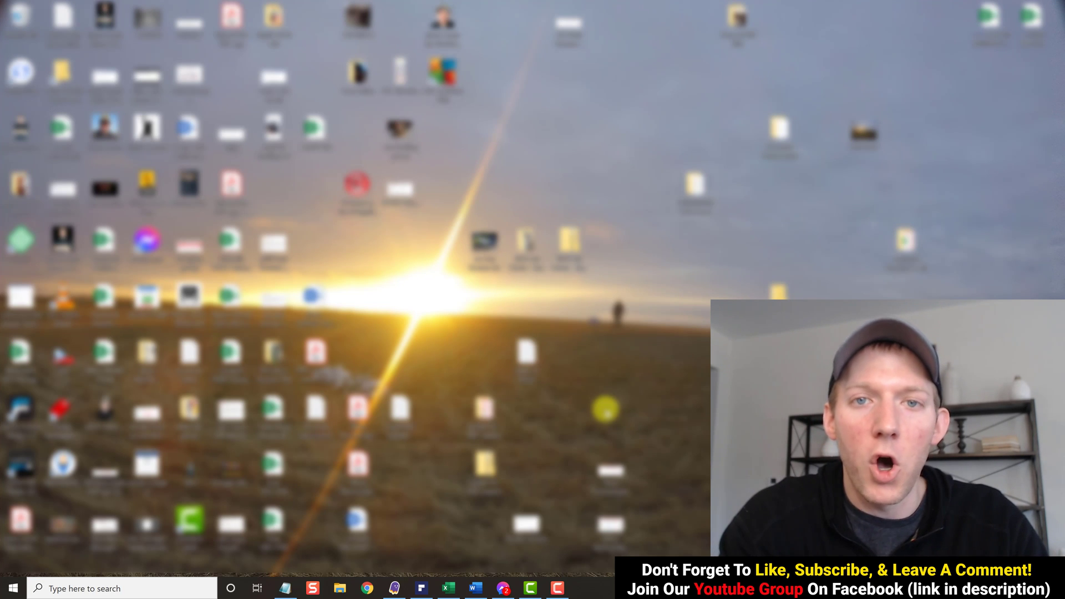
key(Win+r)
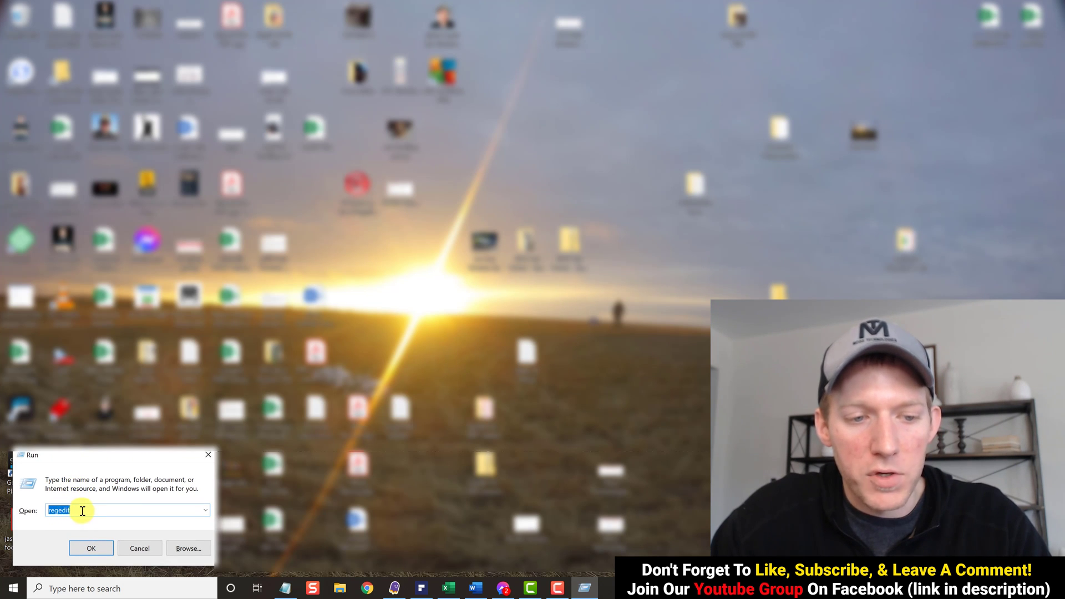
click(61, 511)
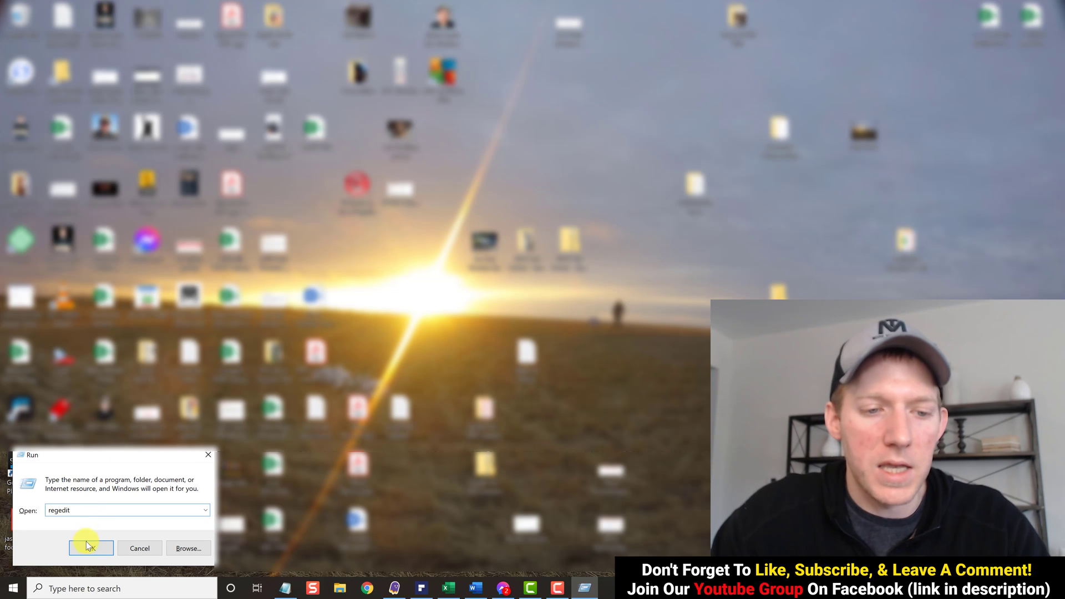
click(90, 548)
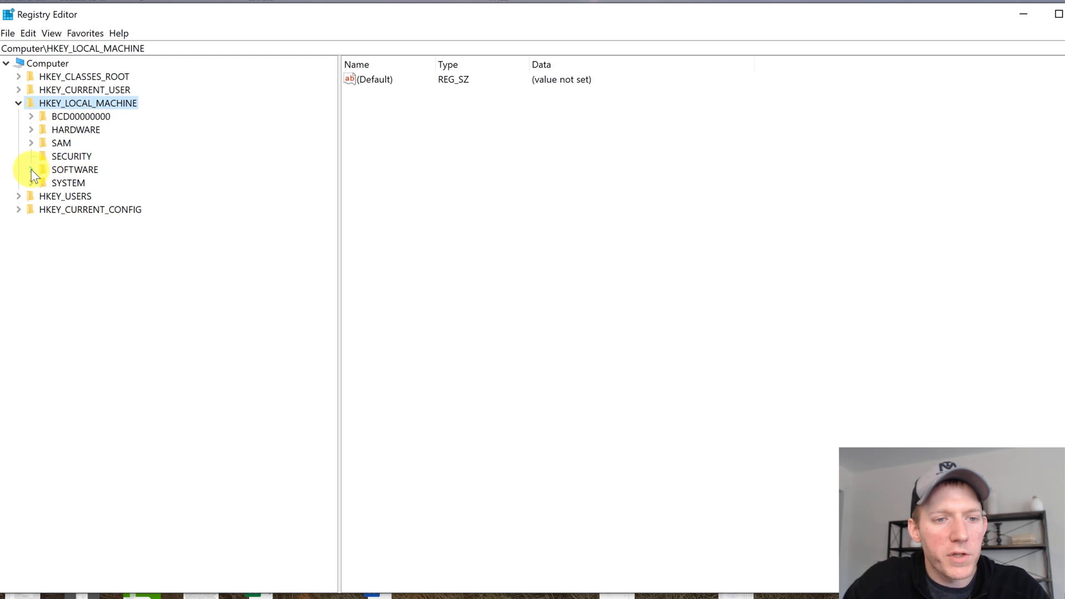
- Expand SOFTWARE and Microsoft under HKEY_LOCAL_MACHINE and scroll the tree down to the Windows key
click(31, 169)
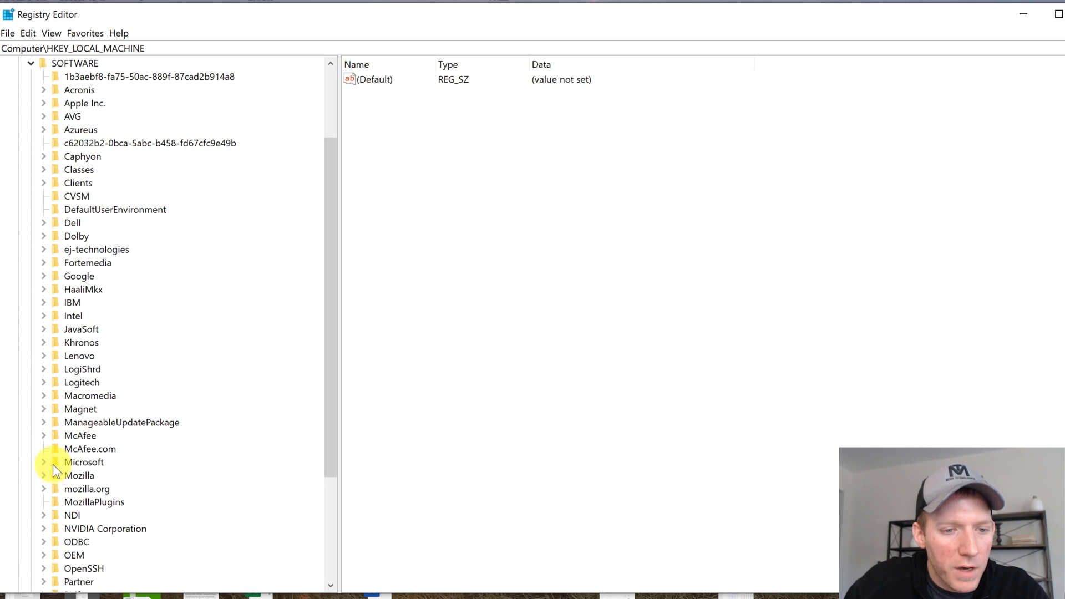
click(43, 462)
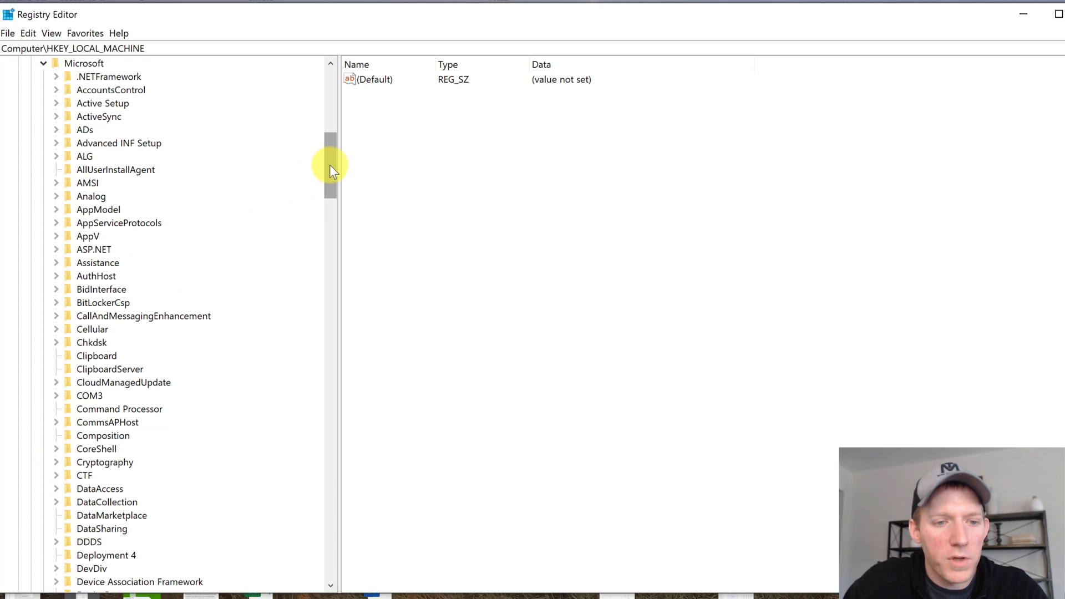
drag(330, 167, 333, 329)
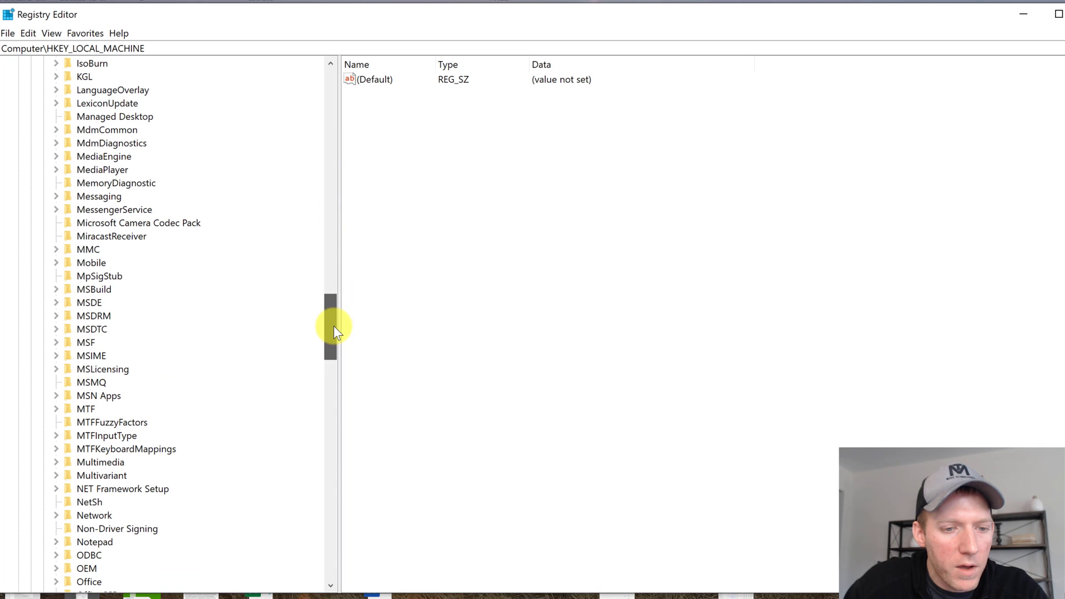
drag(332, 327, 337, 449)
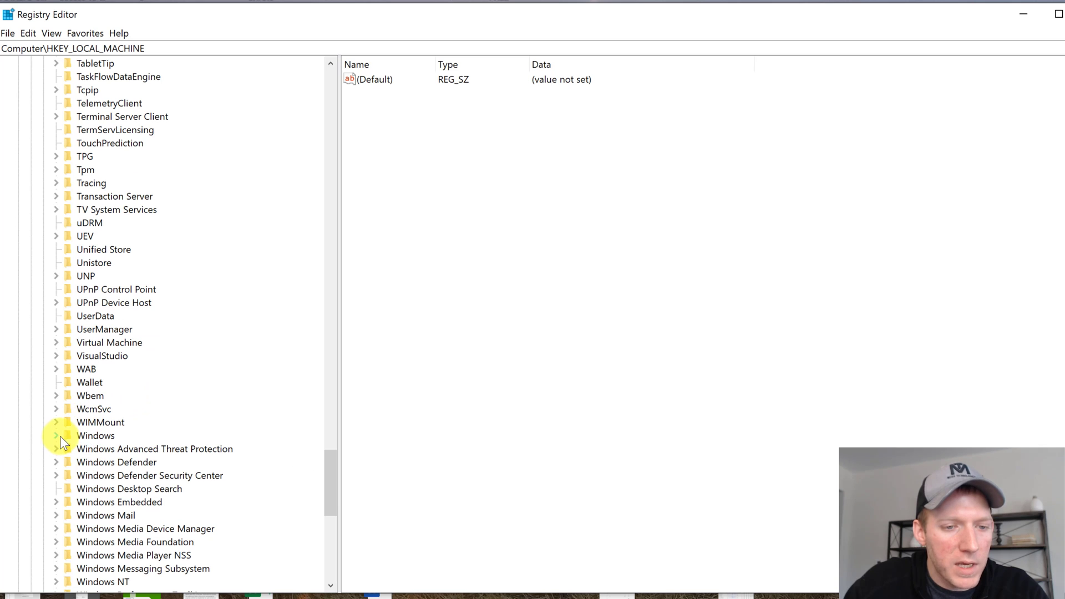
- Expand Windows, CurrentVersion and Policies so the Attachments subkey becomes visible
click(56, 435)
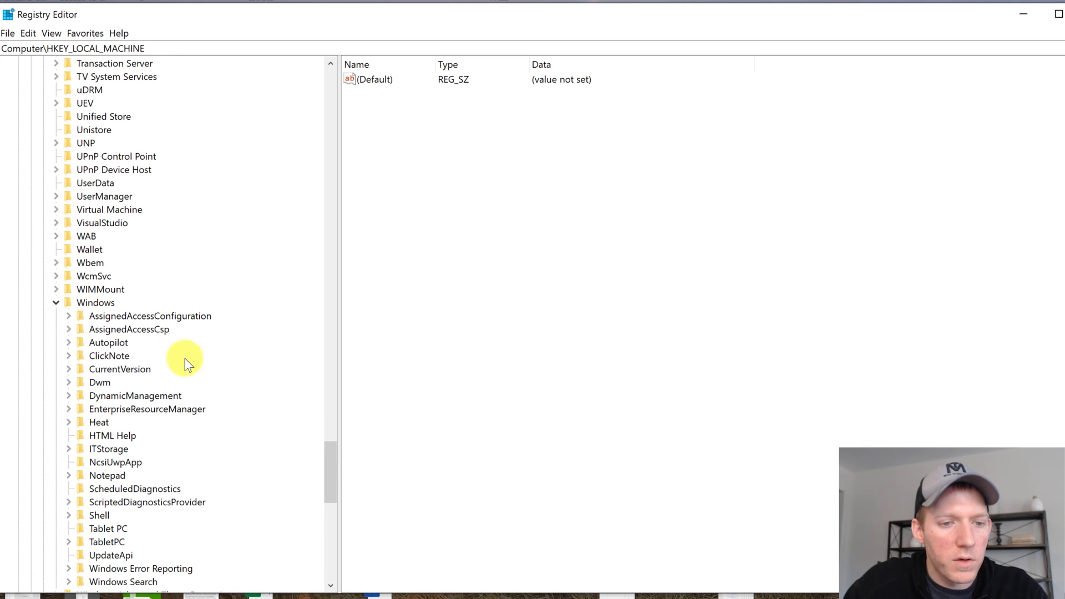
mouse_move(333, 422)
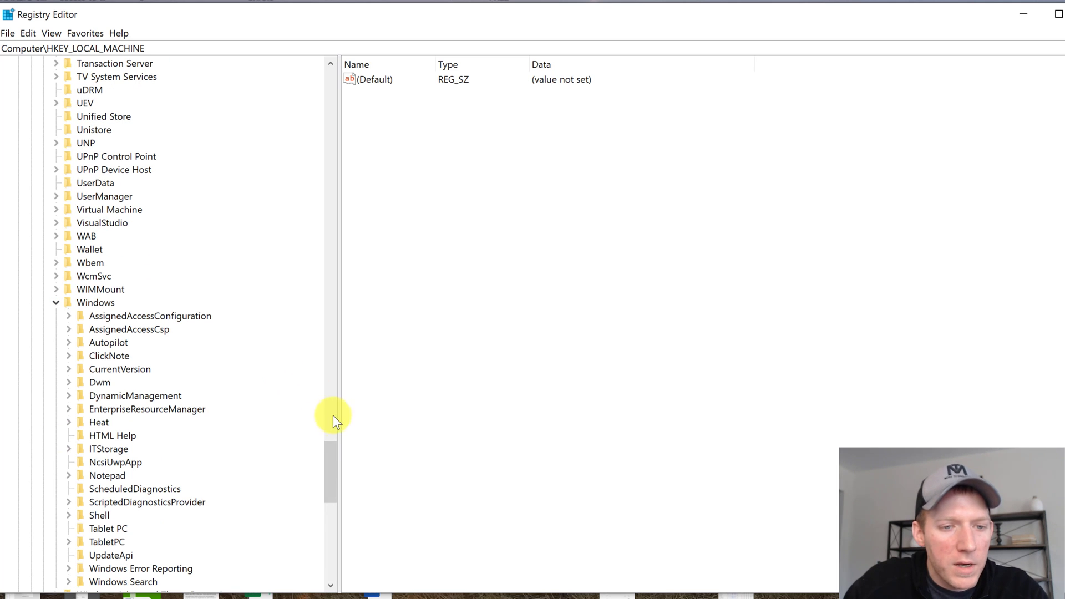
scroll(down, 3)
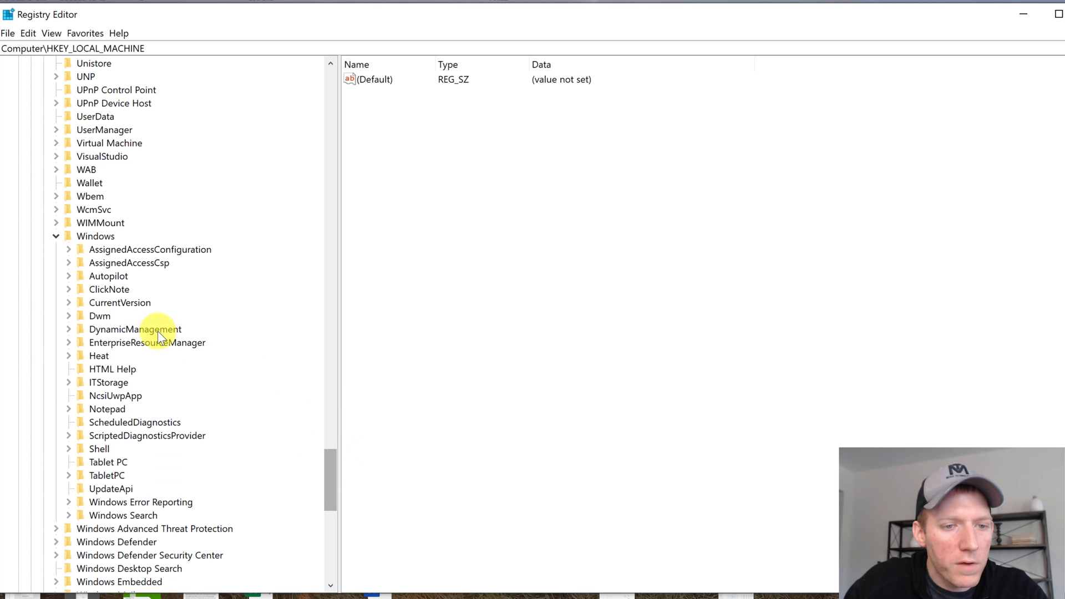
mouse_move(70, 308)
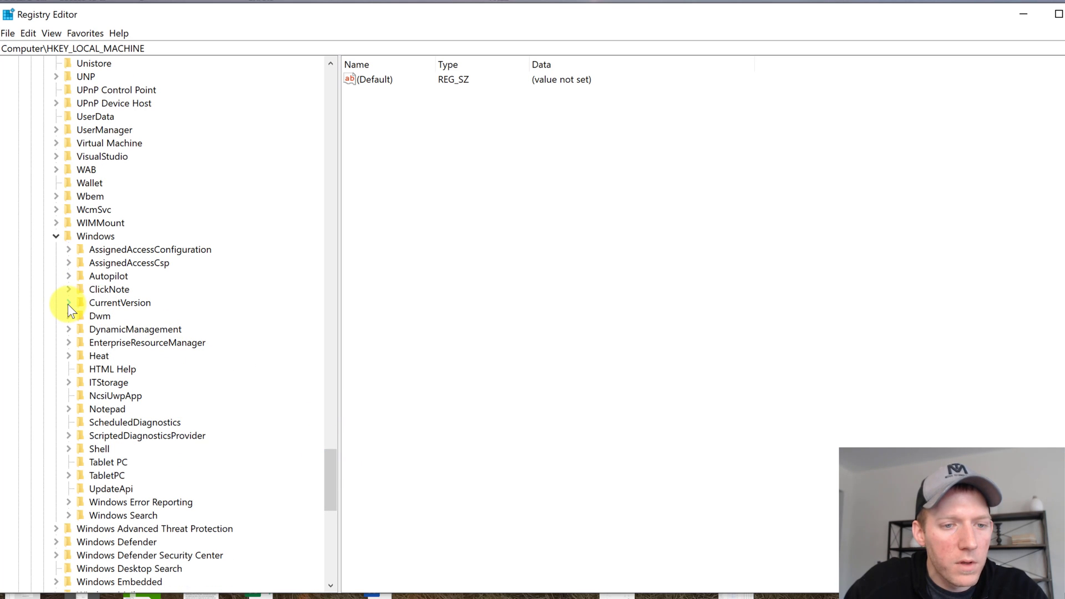
click(67, 301)
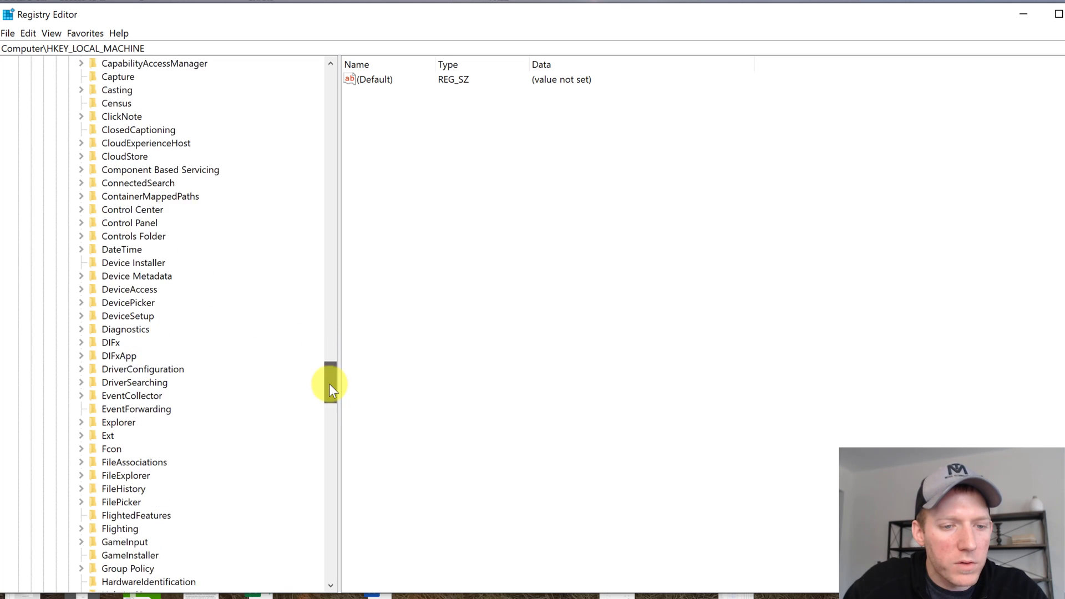
scroll(down, 3)
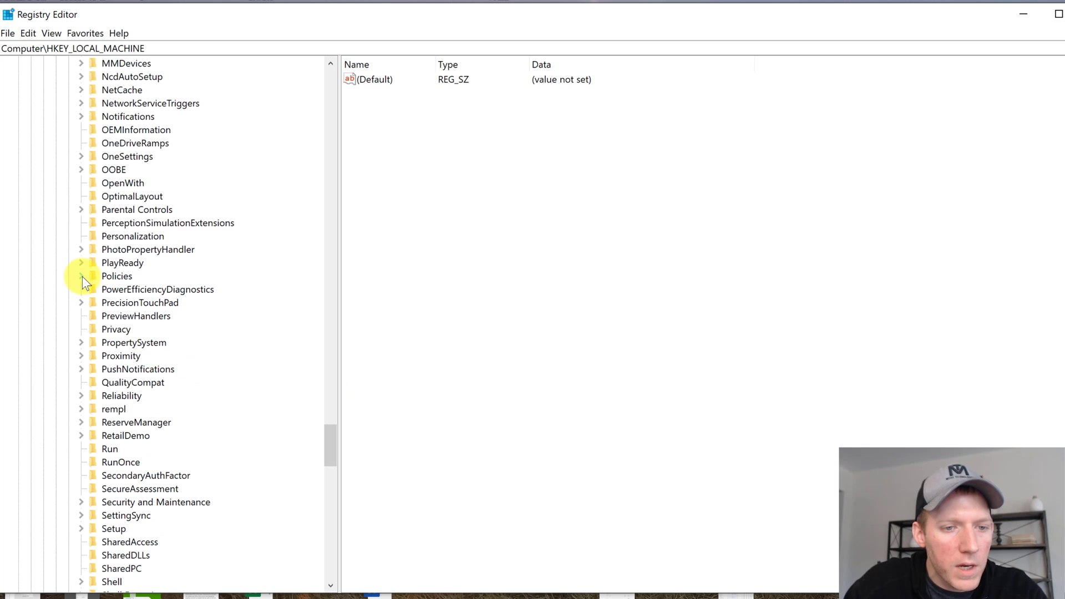
click(81, 276)
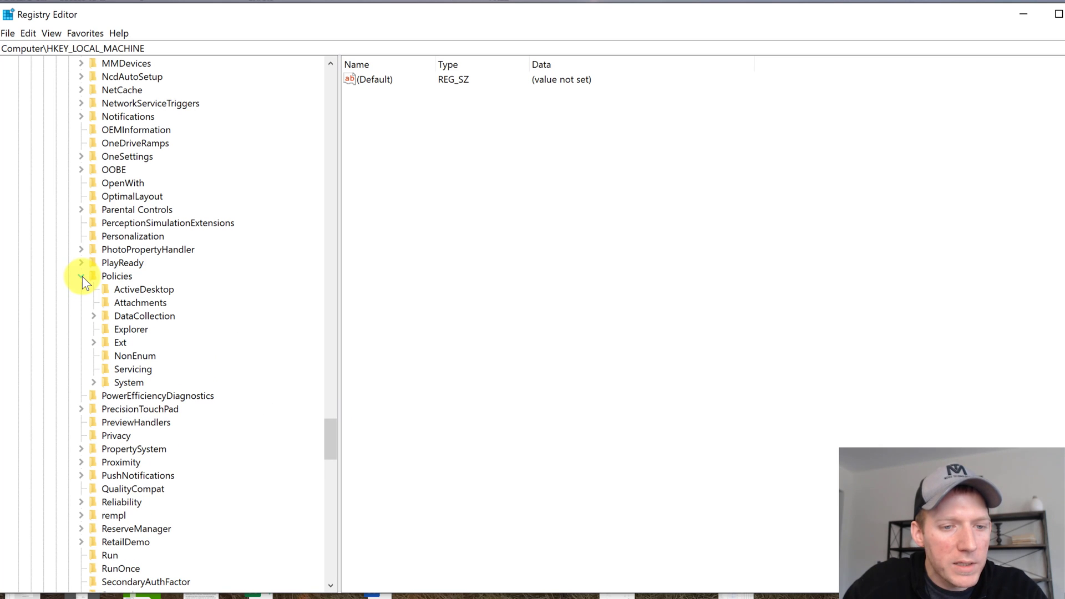
click(80, 277)
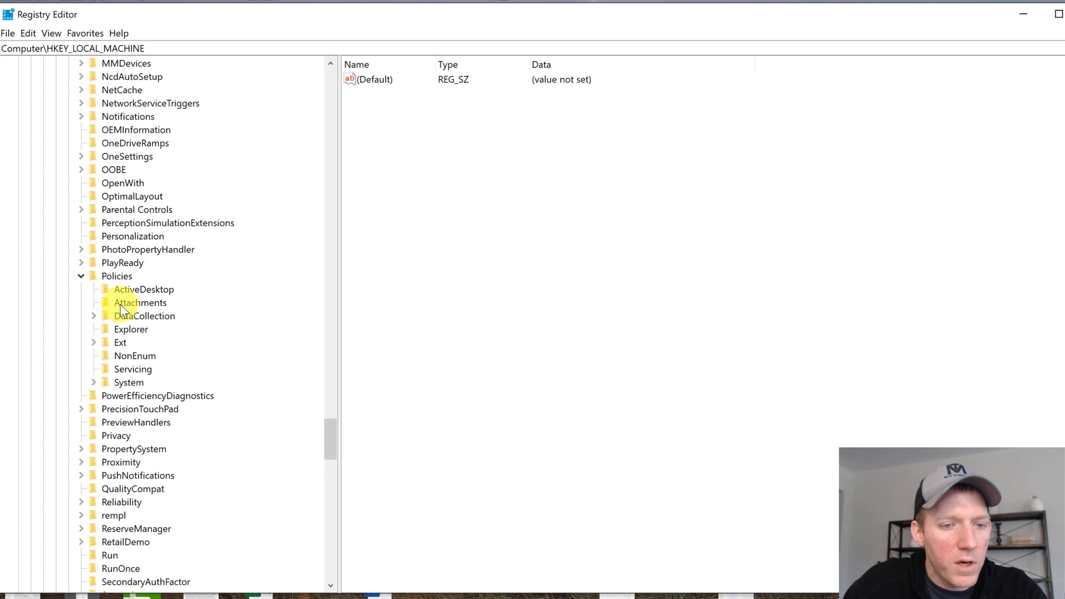
- Select the Attachments key and bring up the context menu for its ScanWithAntiVirus DWORD
click(138, 302)
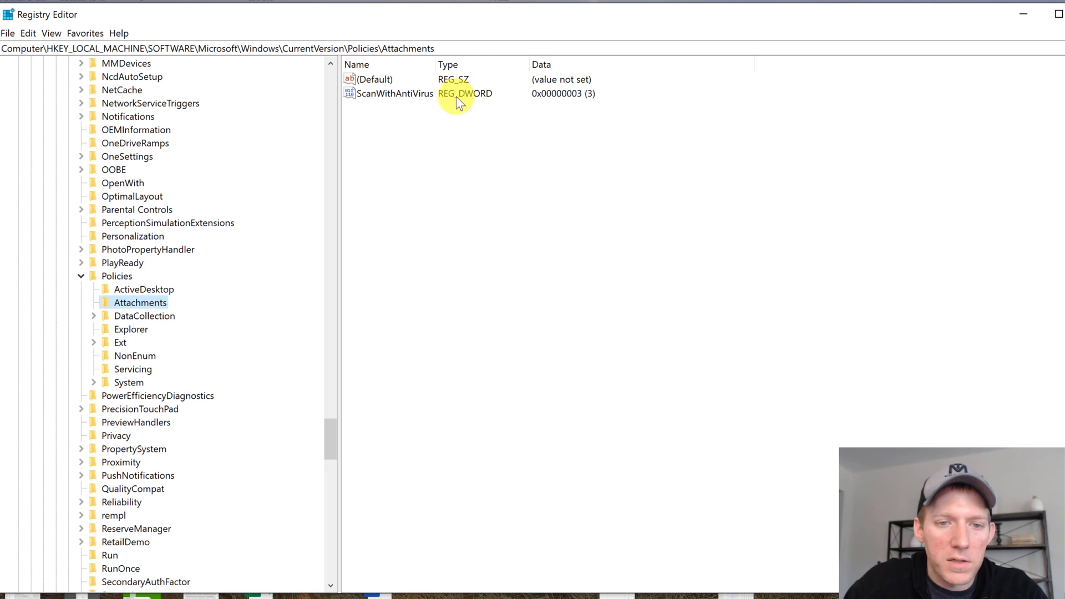
mouse_move(387, 97)
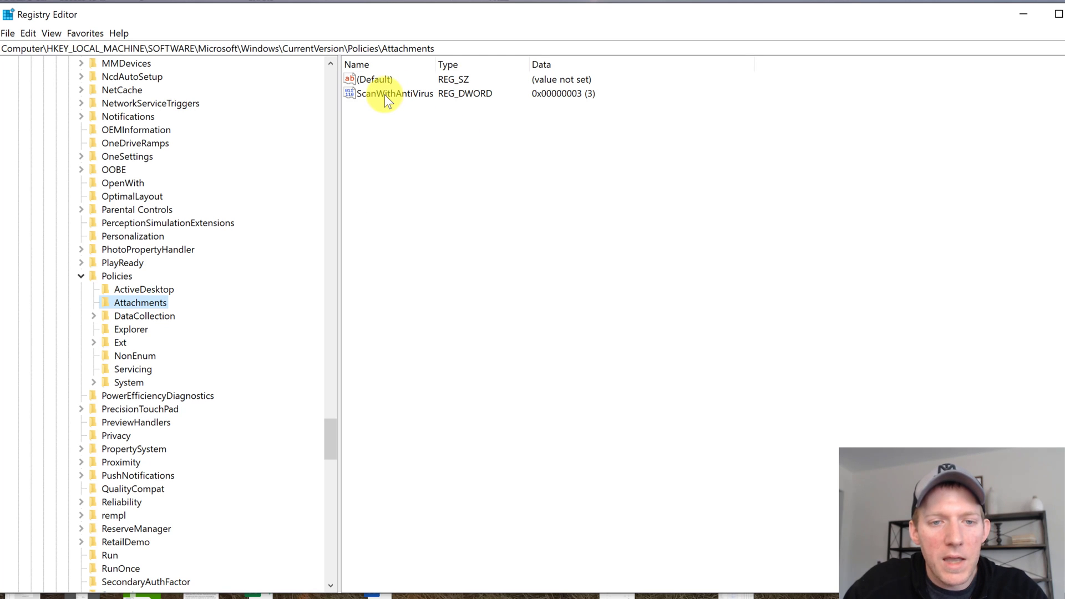
click(394, 93)
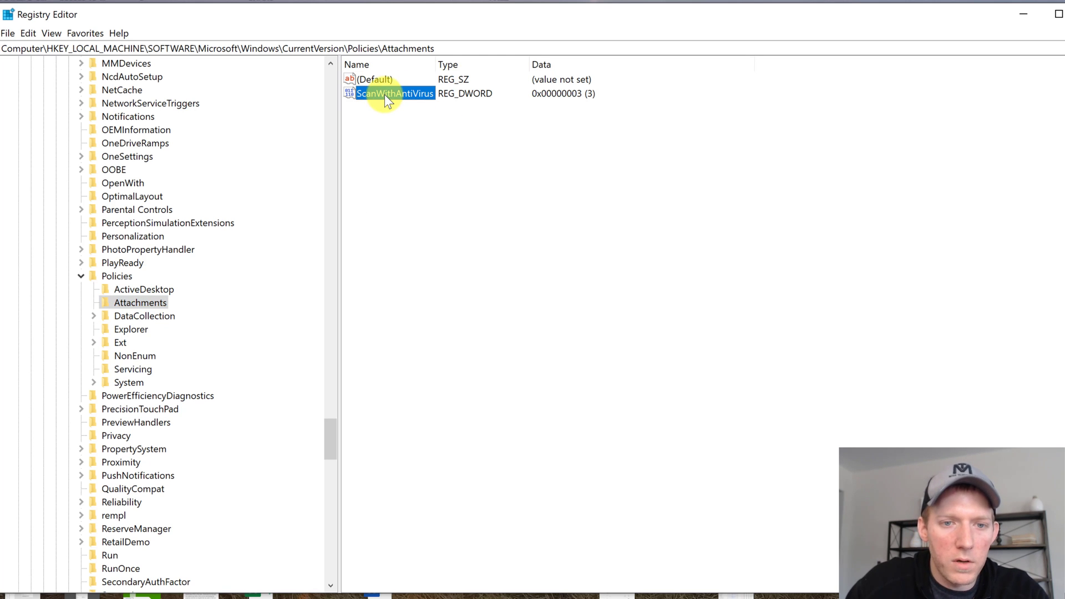
right_click(394, 94)
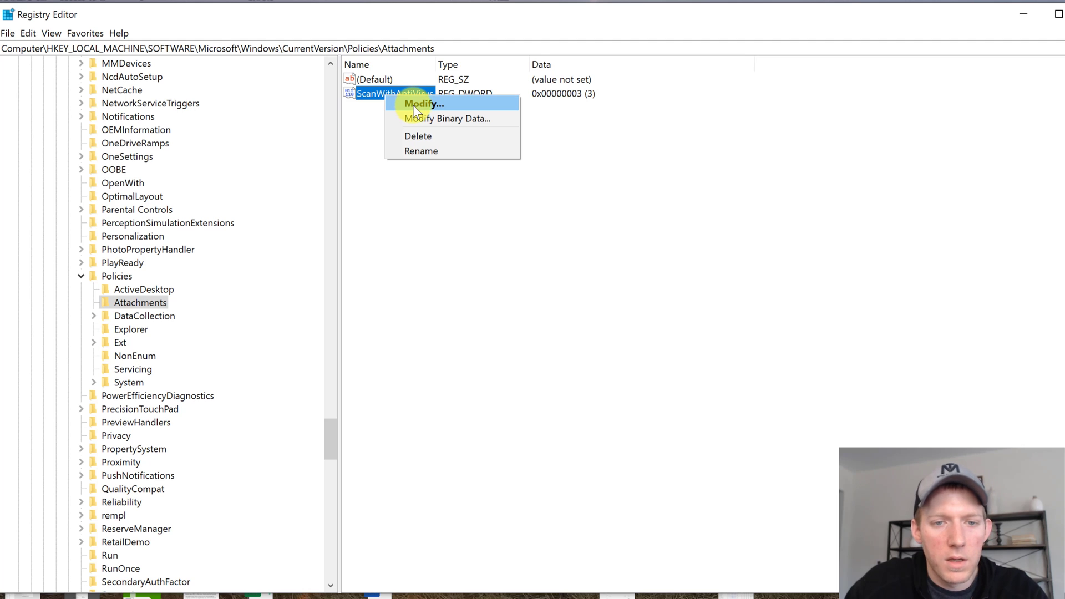
click(423, 103)
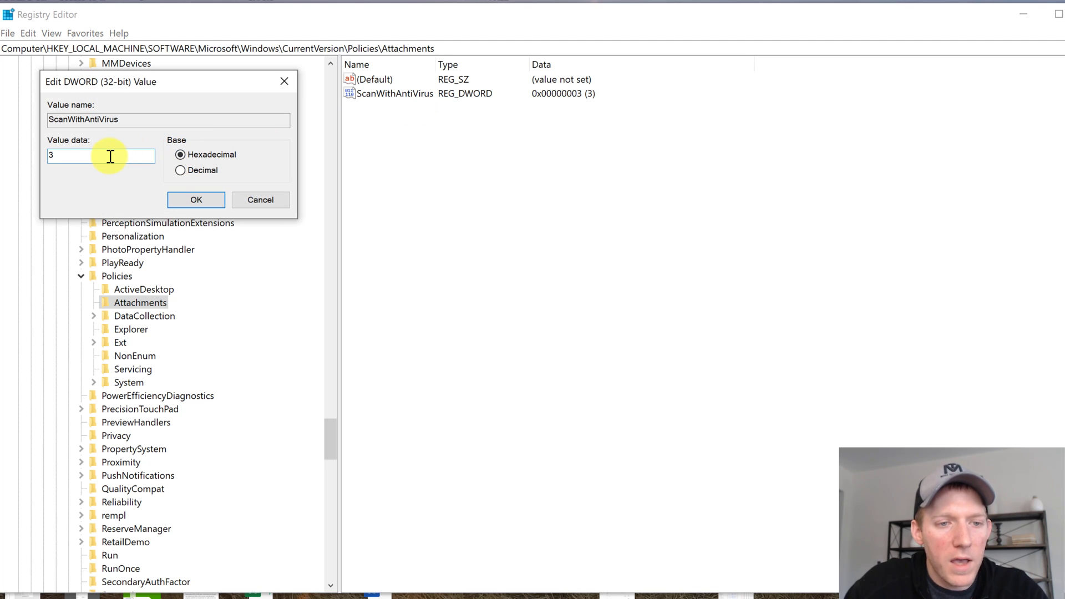
text(1)
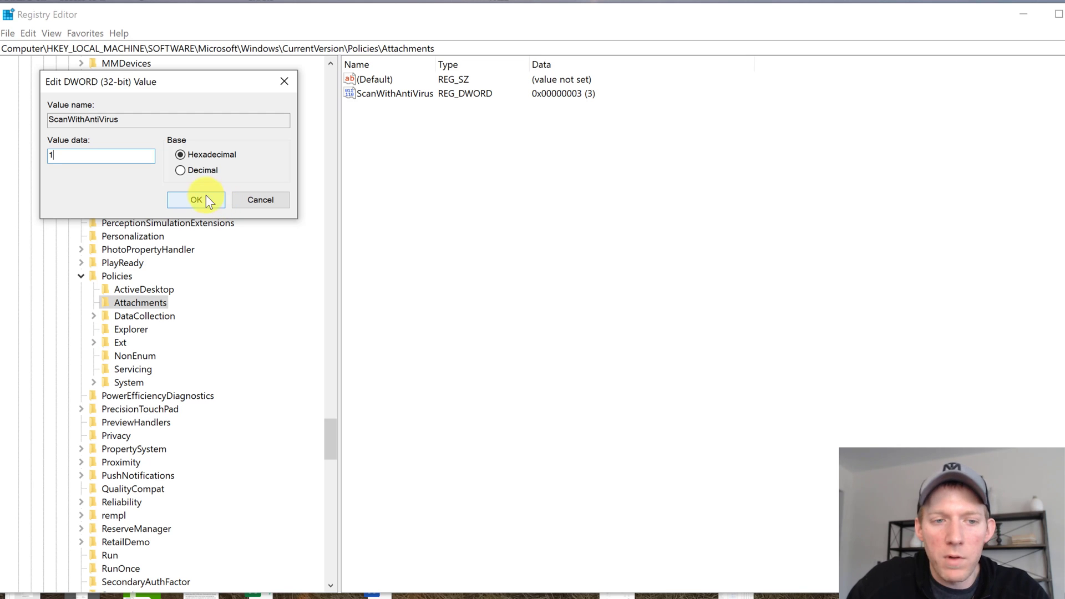
text(3)
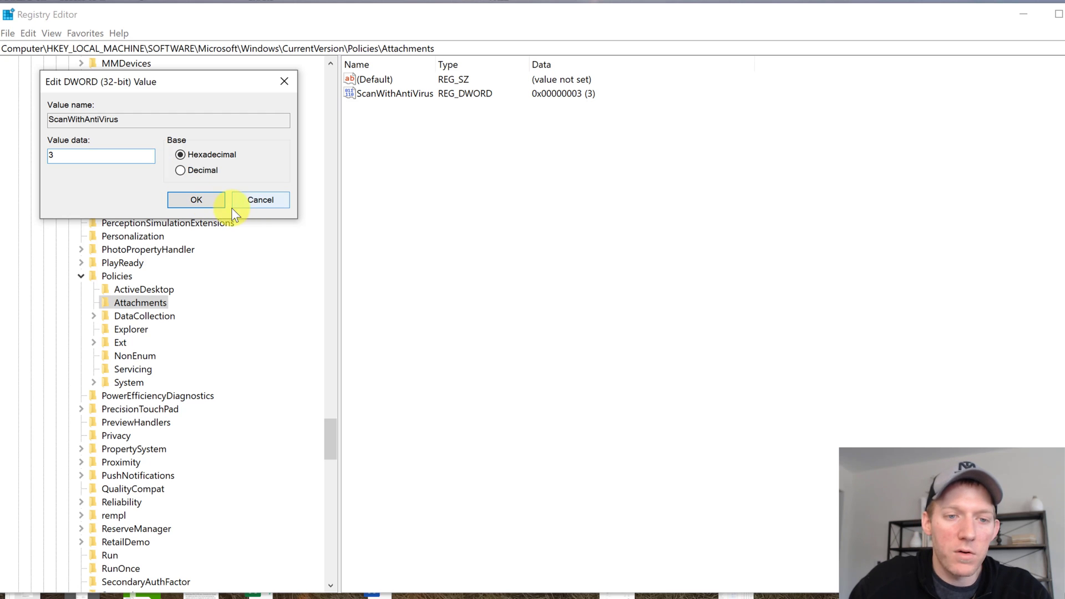
click(196, 199)
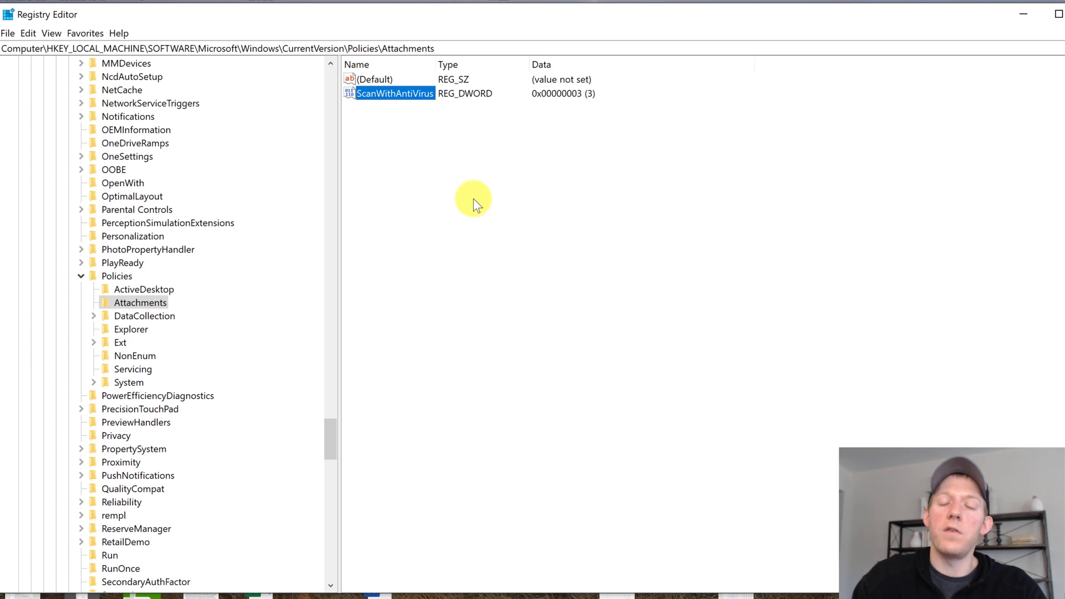
mouse_move(374, 218)
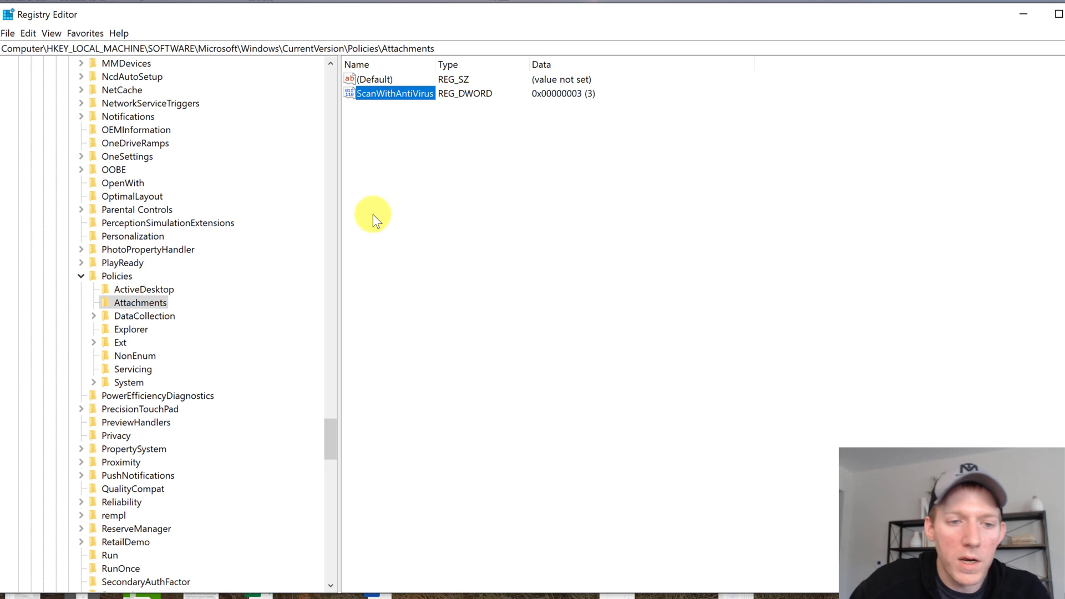